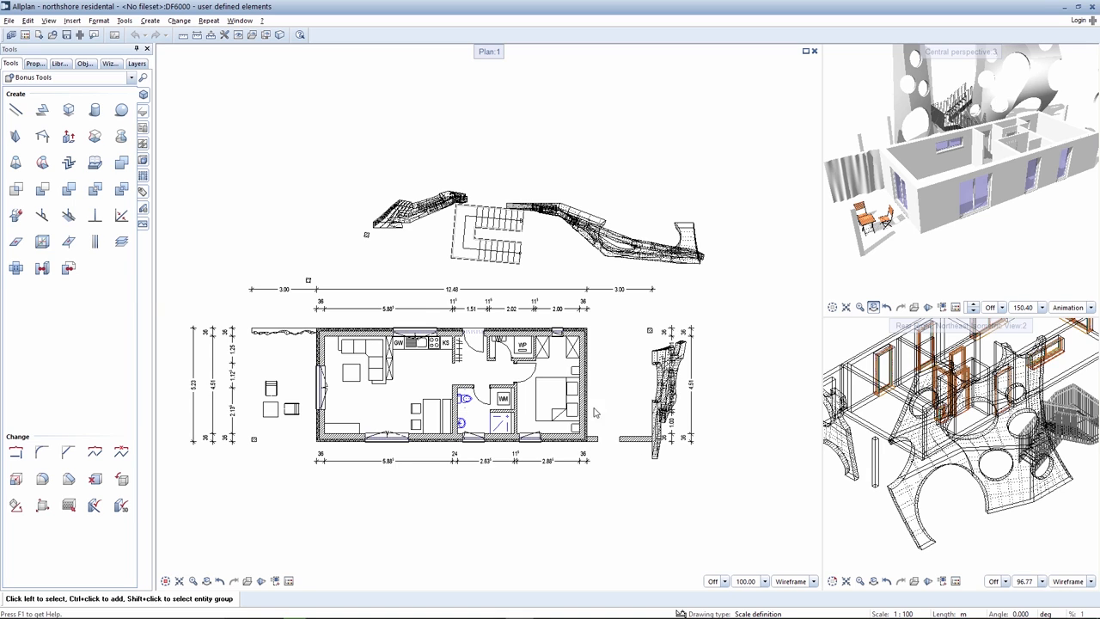
# Step: Start Convert Elements in '3D to U-D elements' mode for the stair and curved solids
pyautogui.click(16, 268)
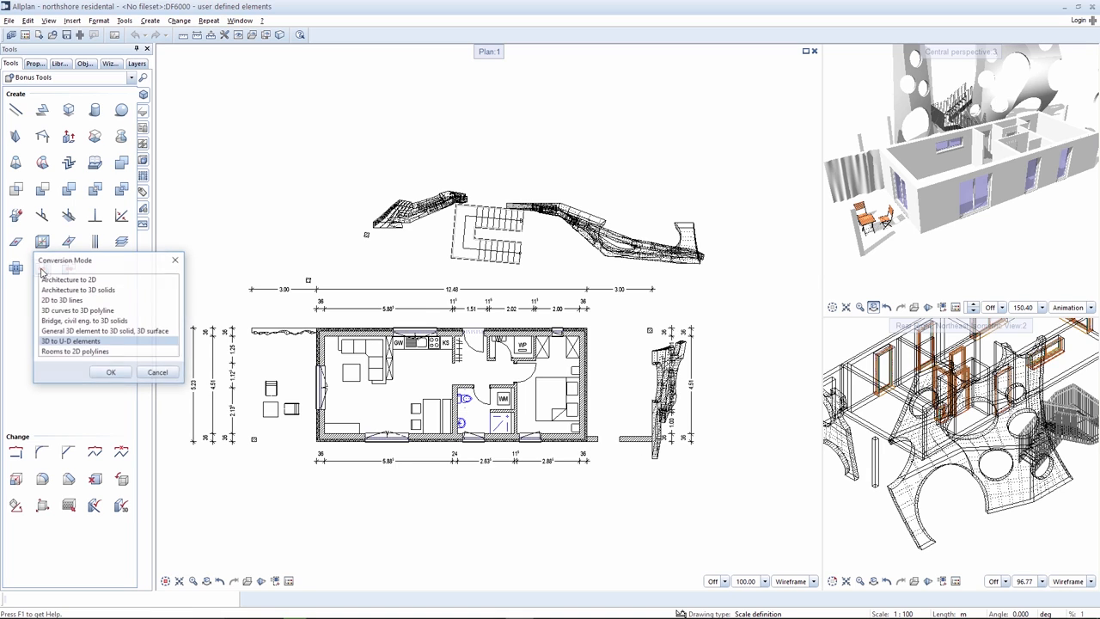
pyautogui.click(110, 371)
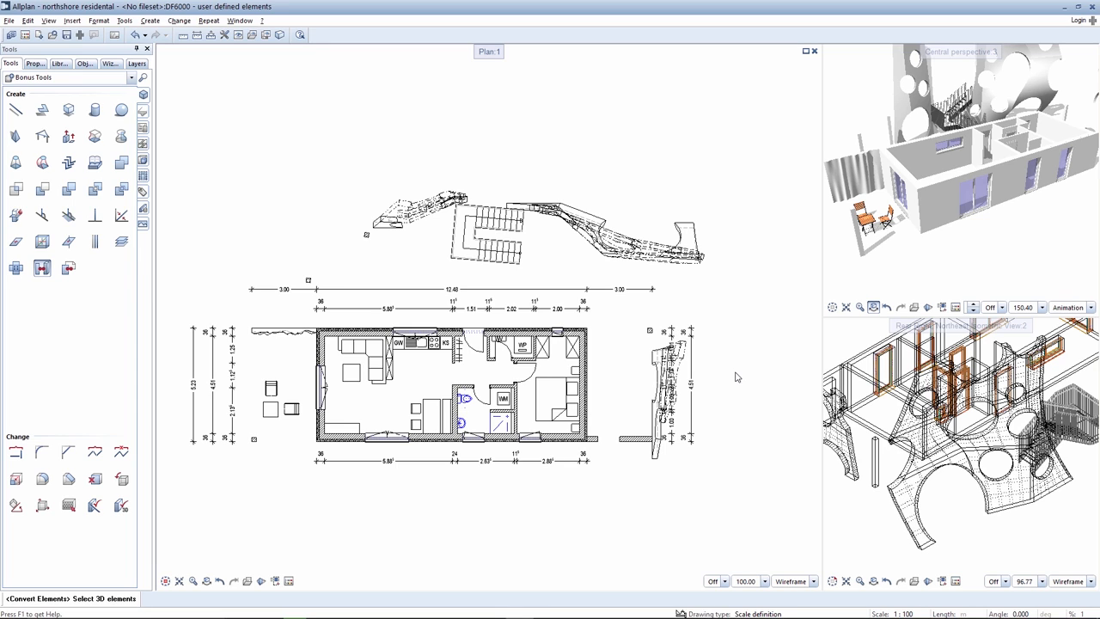
pyautogui.moveTo(736, 346)
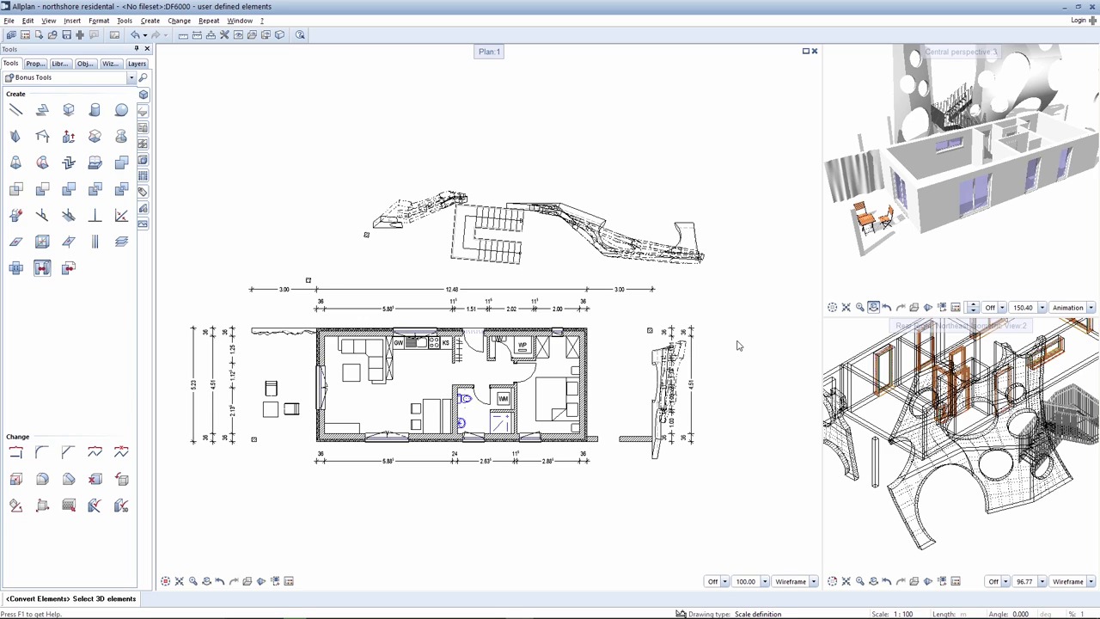
pyautogui.moveTo(722, 308)
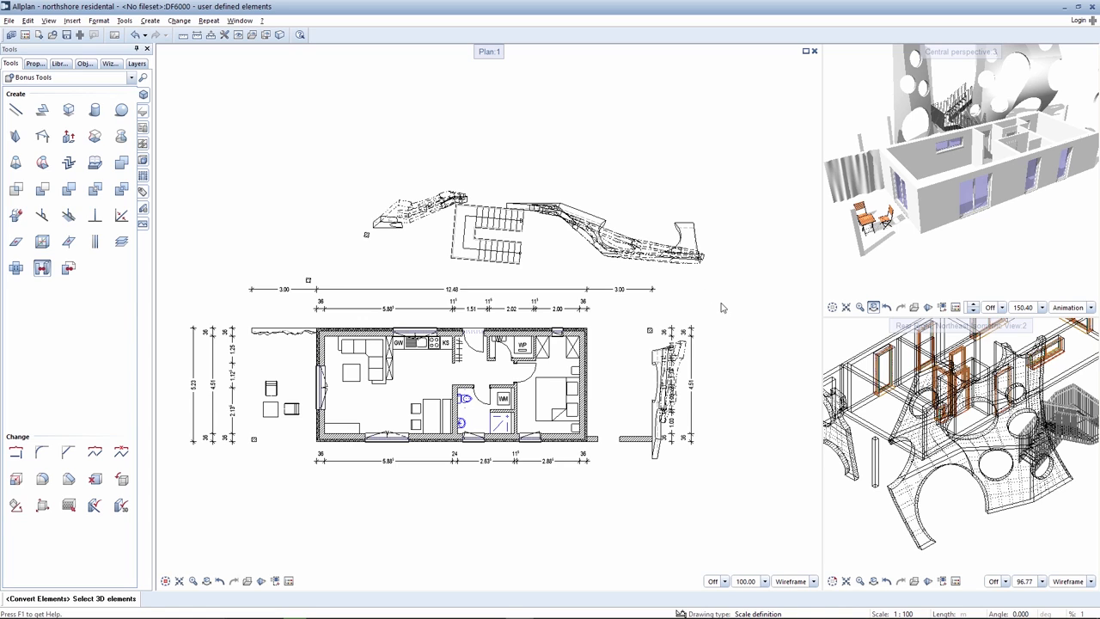
pyautogui.moveTo(718, 337)
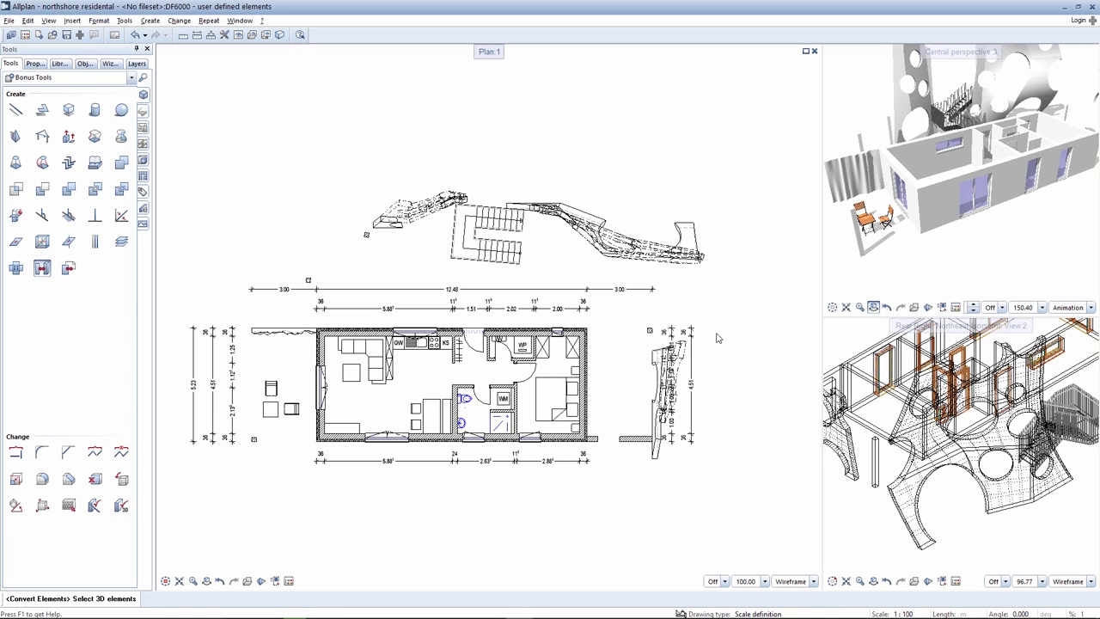
pyautogui.moveTo(669, 266)
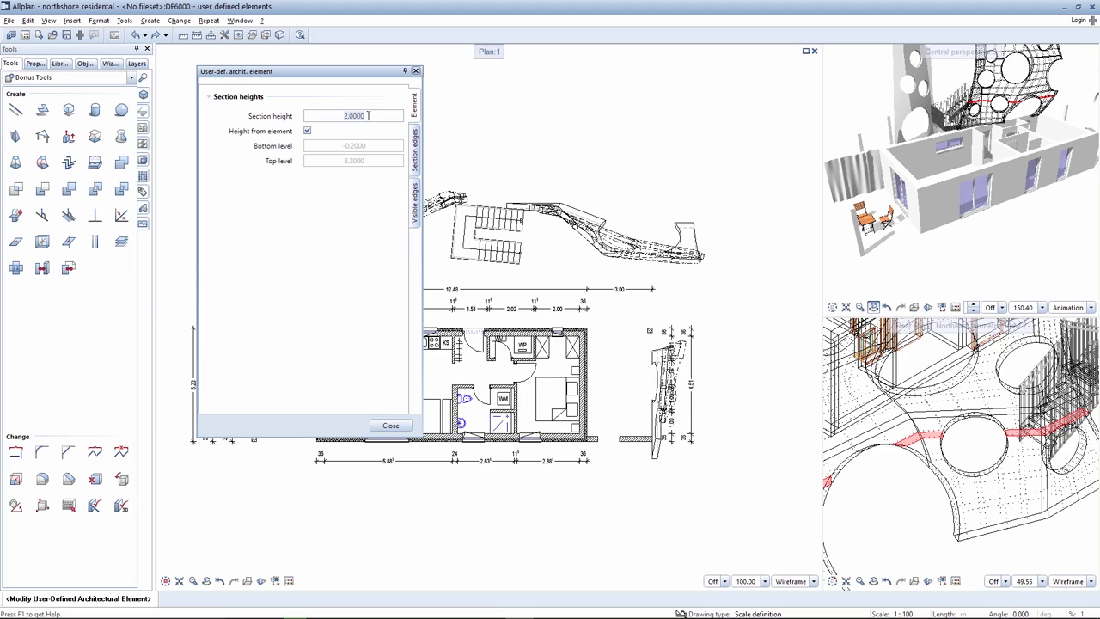
# Step: Set section height 1.3000 and switch off Height from element, keeping bottom -0.2000 and top 2.4000
pyautogui.write('1.3000')
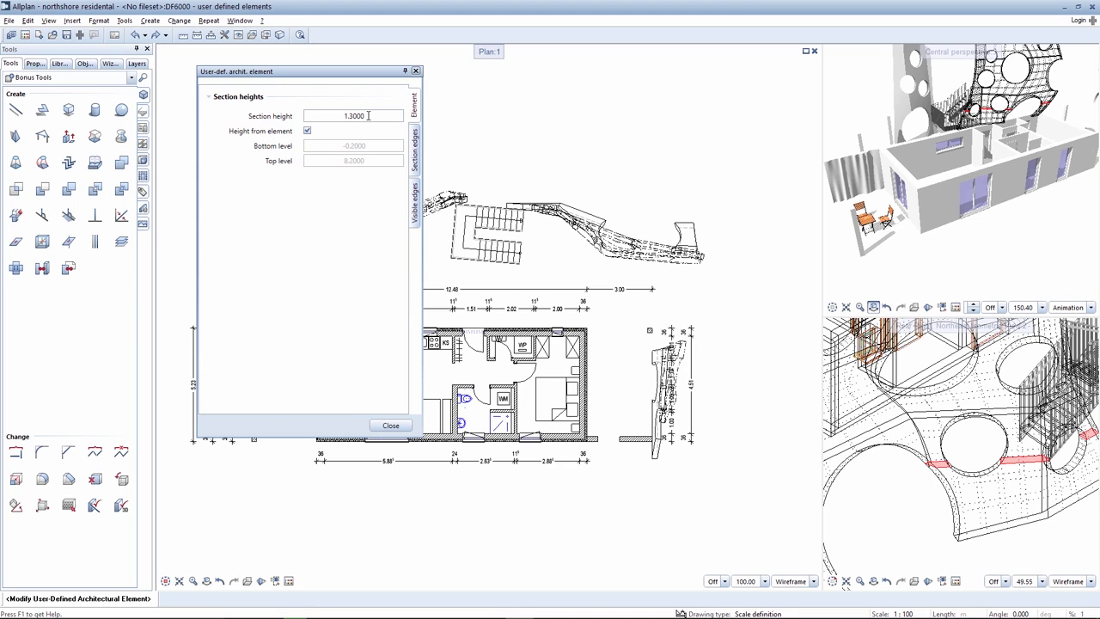
pyautogui.moveTo(316, 94)
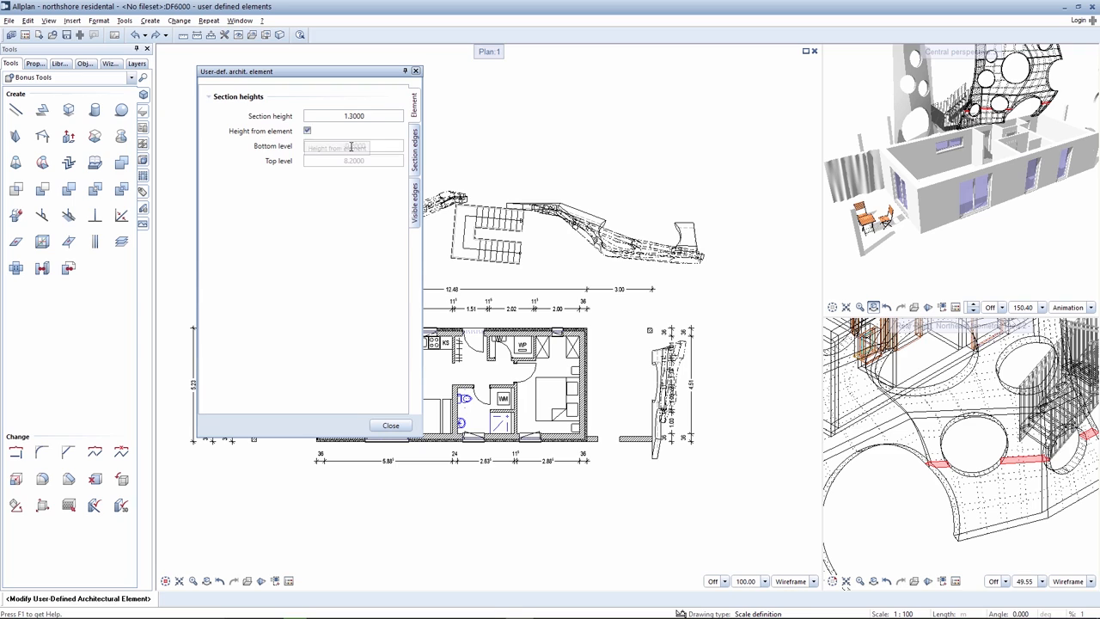
pyautogui.click(306, 131)
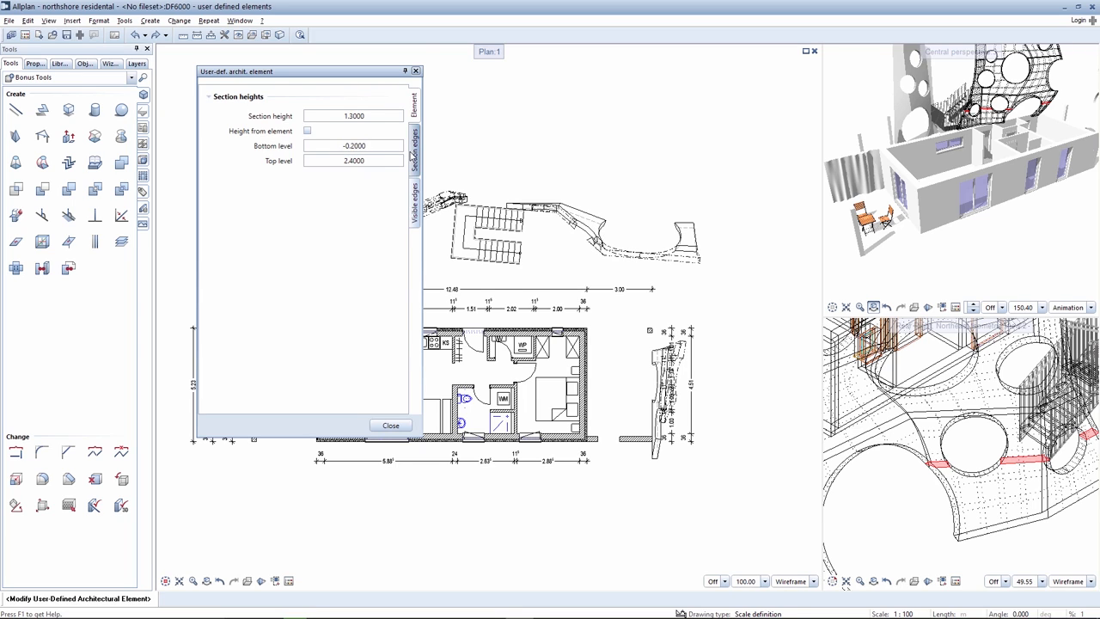
pyautogui.click(414, 152)
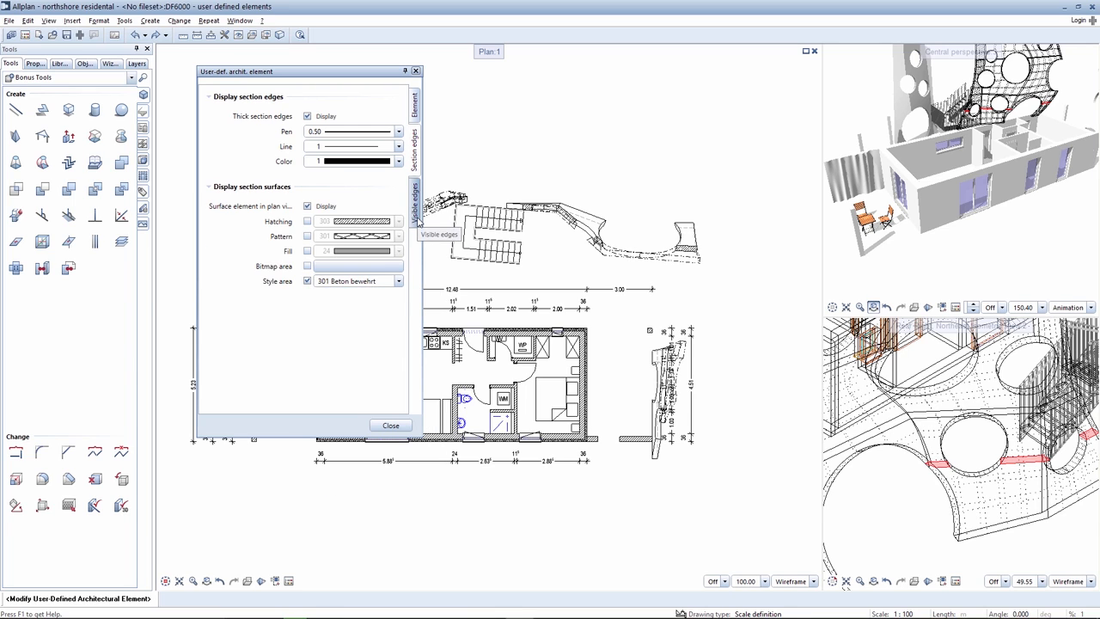
# Step: Switch off display of hidden edges and above-section edges, then close the element settings
pyautogui.click(416, 203)
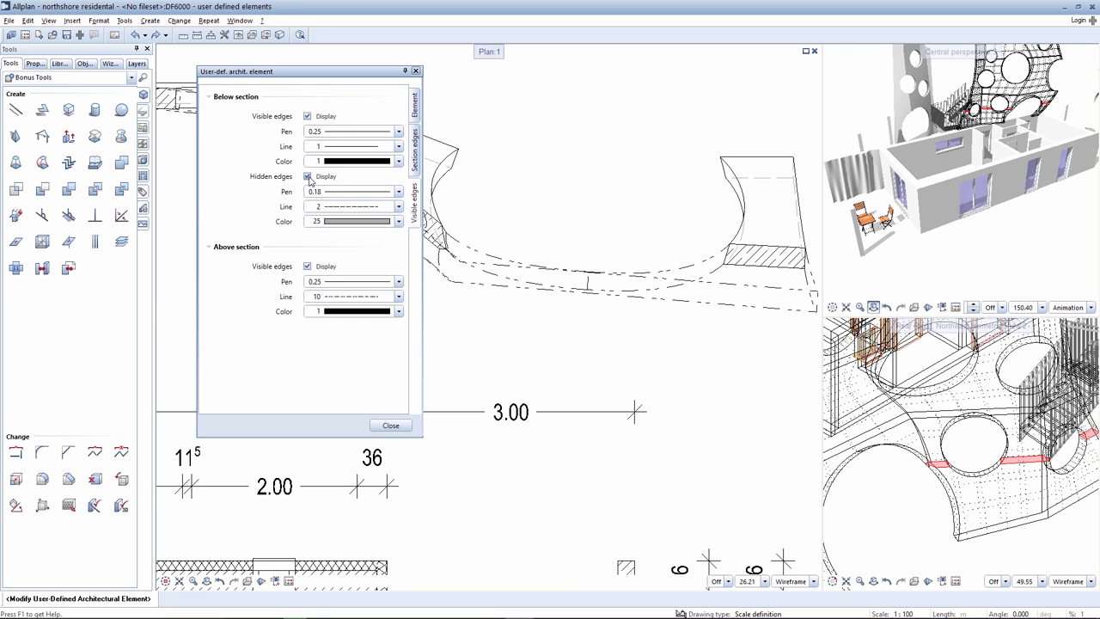
pyautogui.click(306, 176)
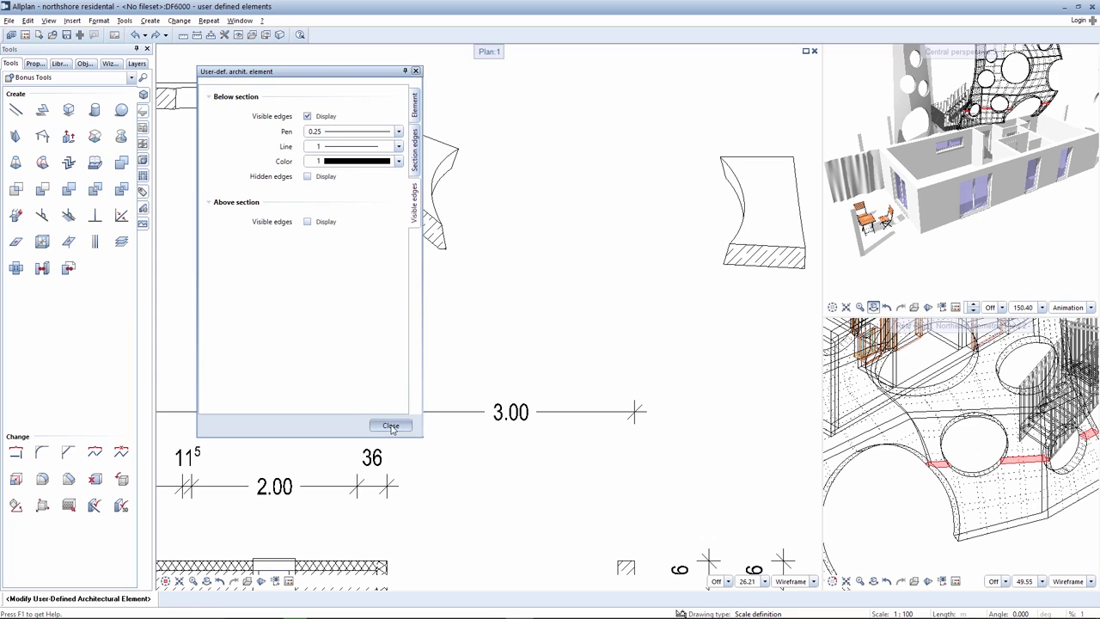
pyautogui.click(390, 426)
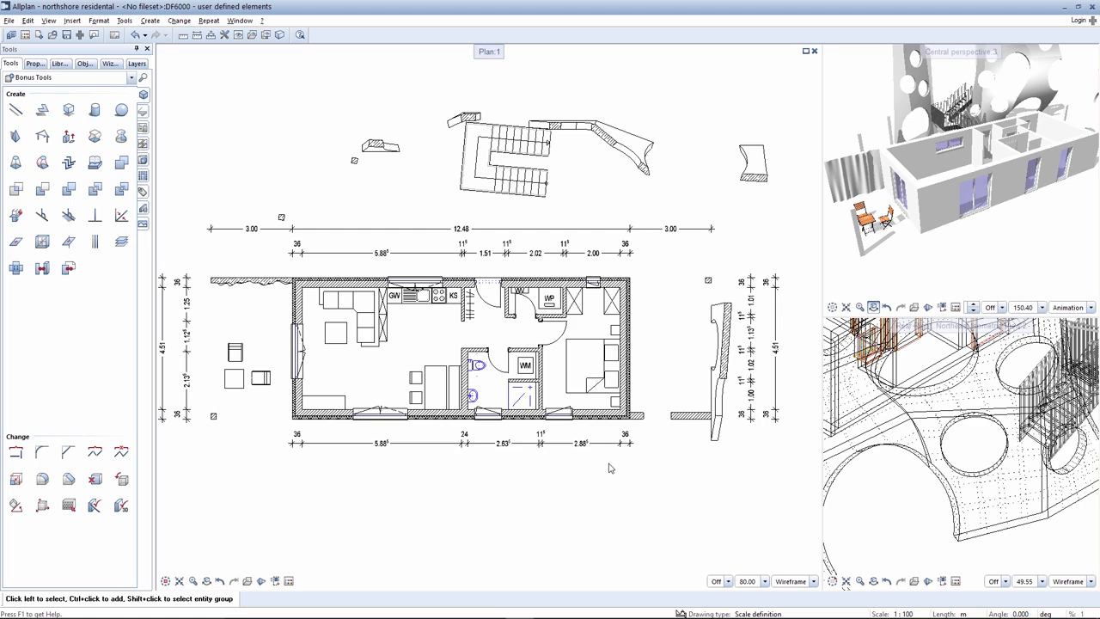
pyautogui.moveTo(636, 460)
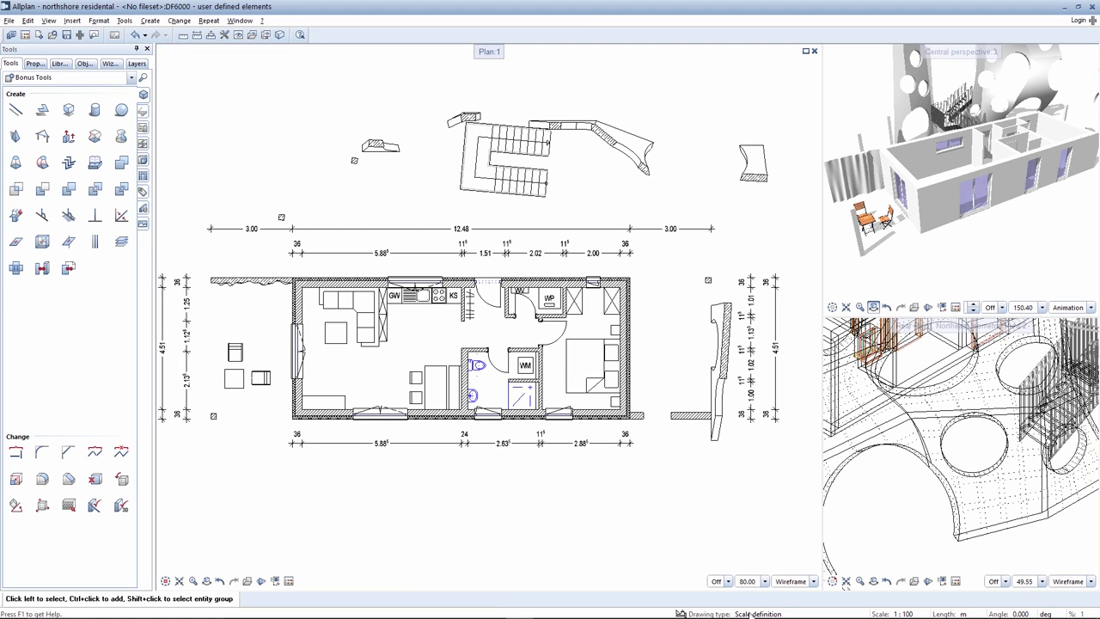
pyautogui.moveTo(662, 554)
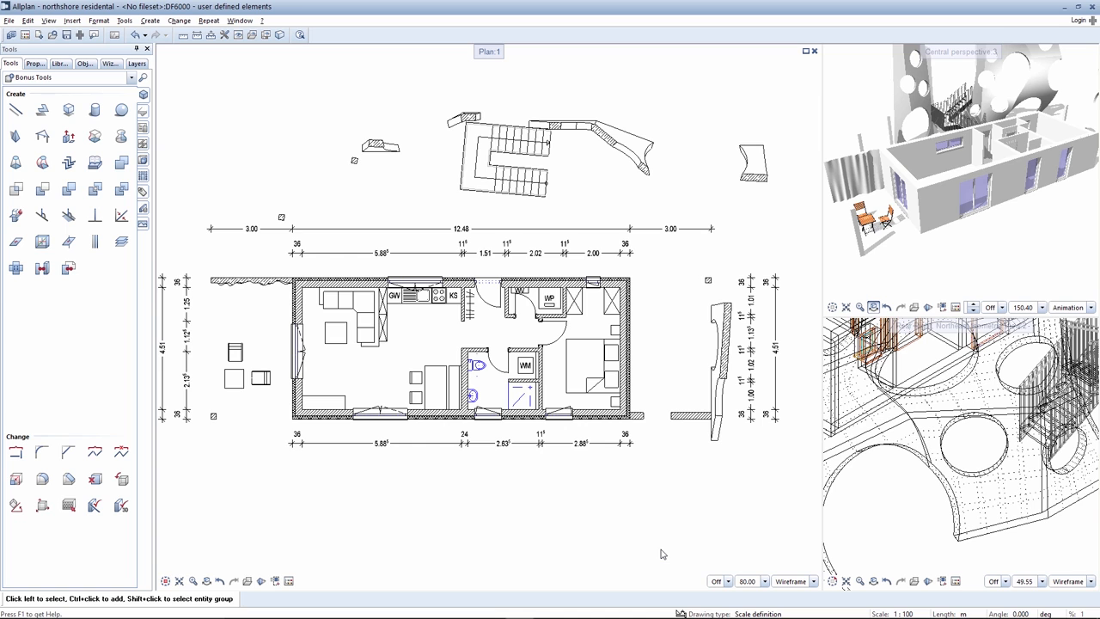